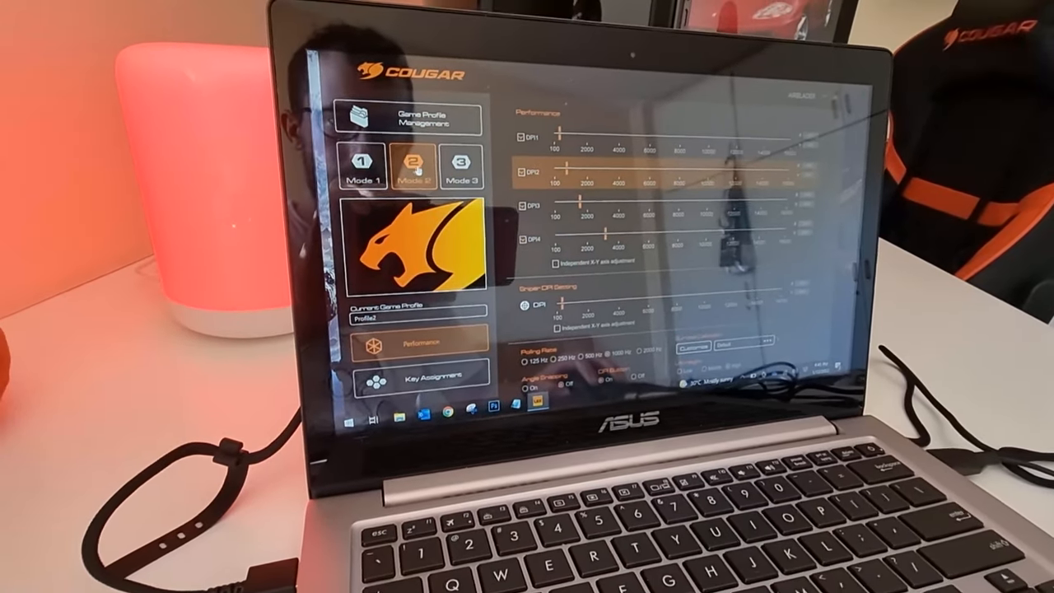
Show Mode 2 key assignments and browse the shortcut functions, keeping Shortcutting Setting selected.
{"action": "left_click", "coordinate": [420, 379]}
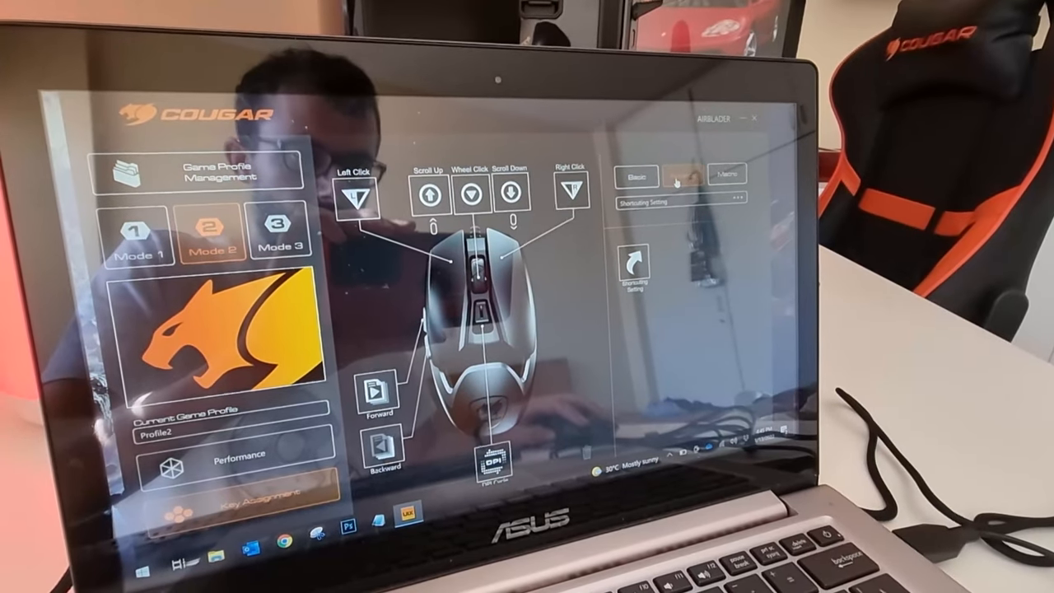
{"action": "left_click", "coordinate": [676, 202]}
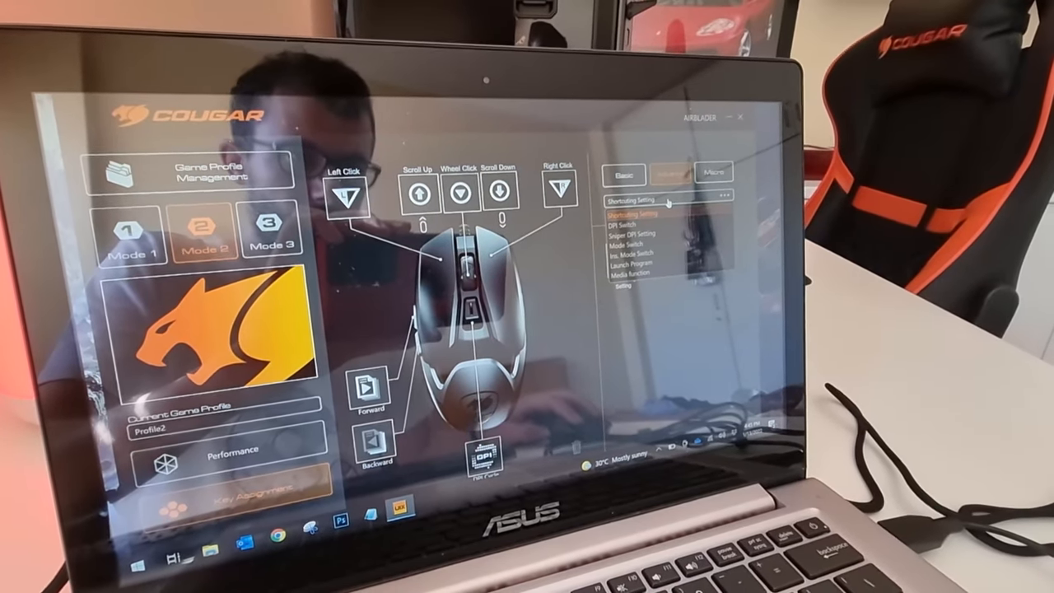
{"action": "left_click", "coordinate": [650, 201]}
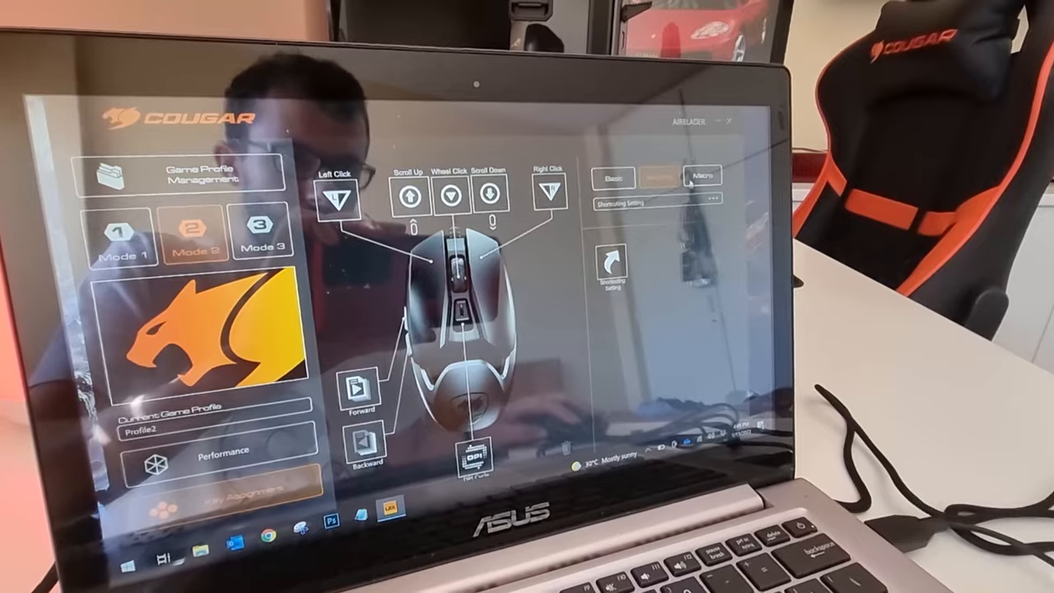